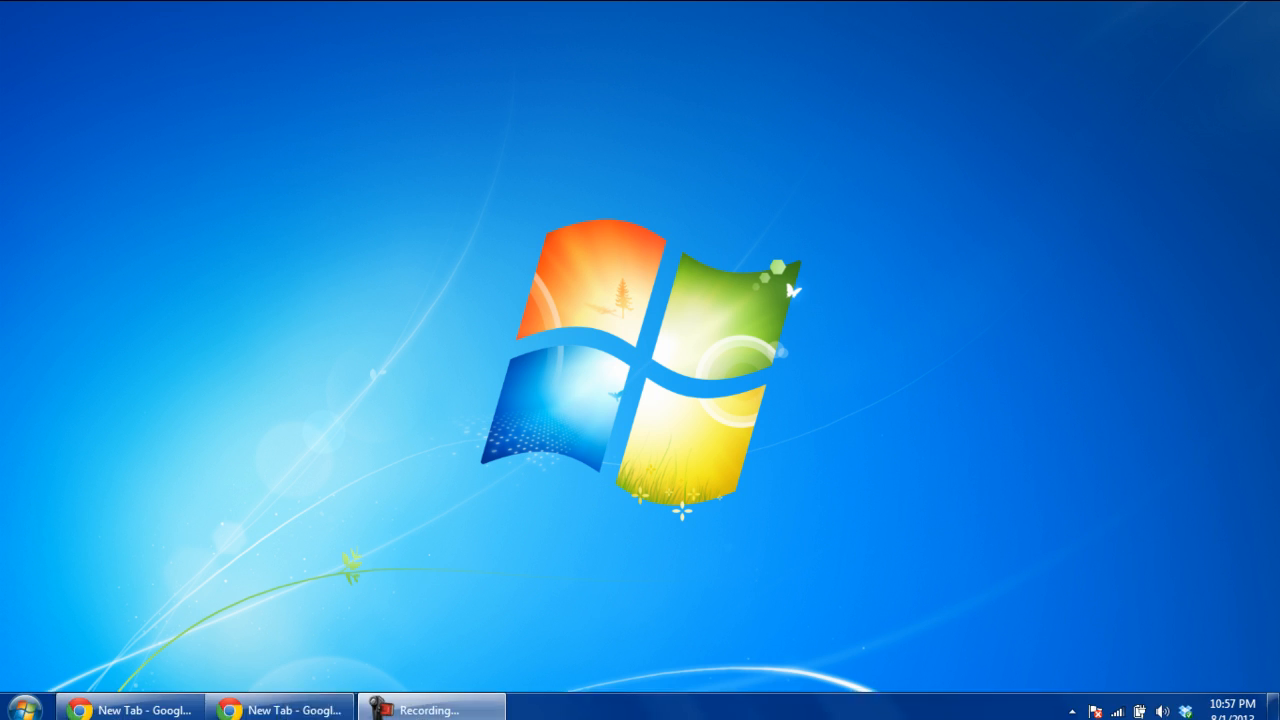
left_click(130, 704)
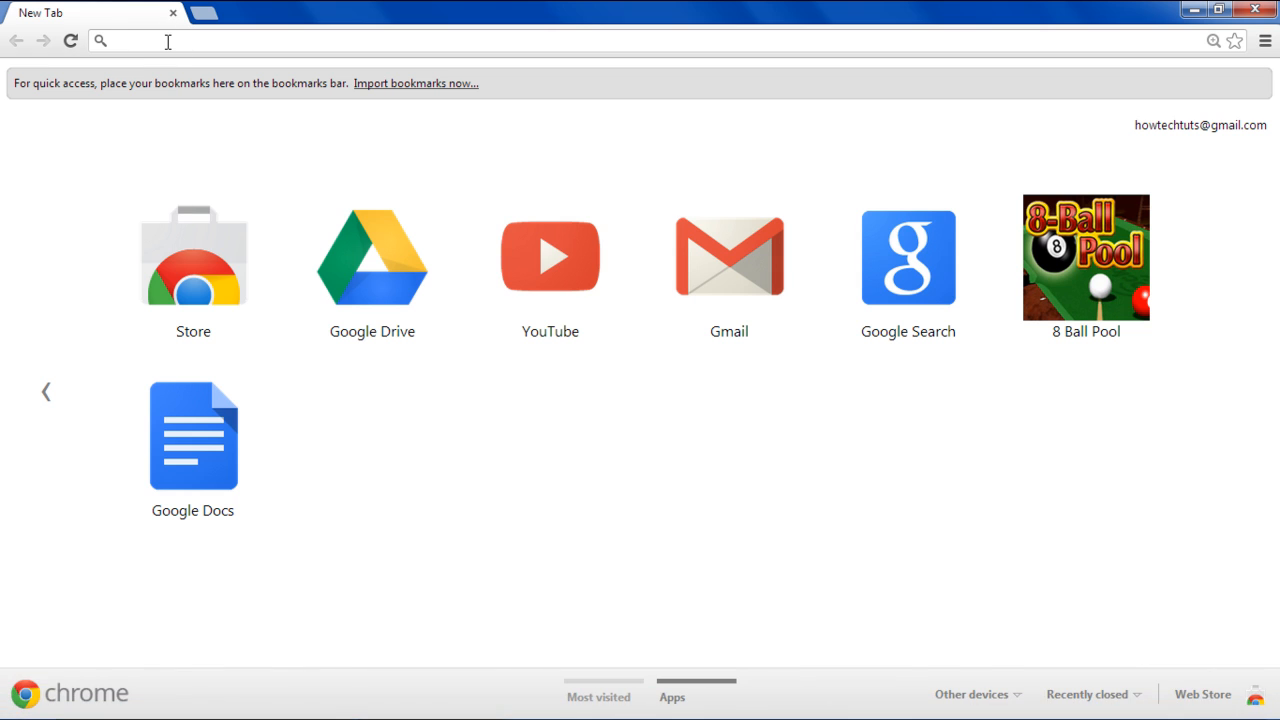
type("http://prezi.com/your/")
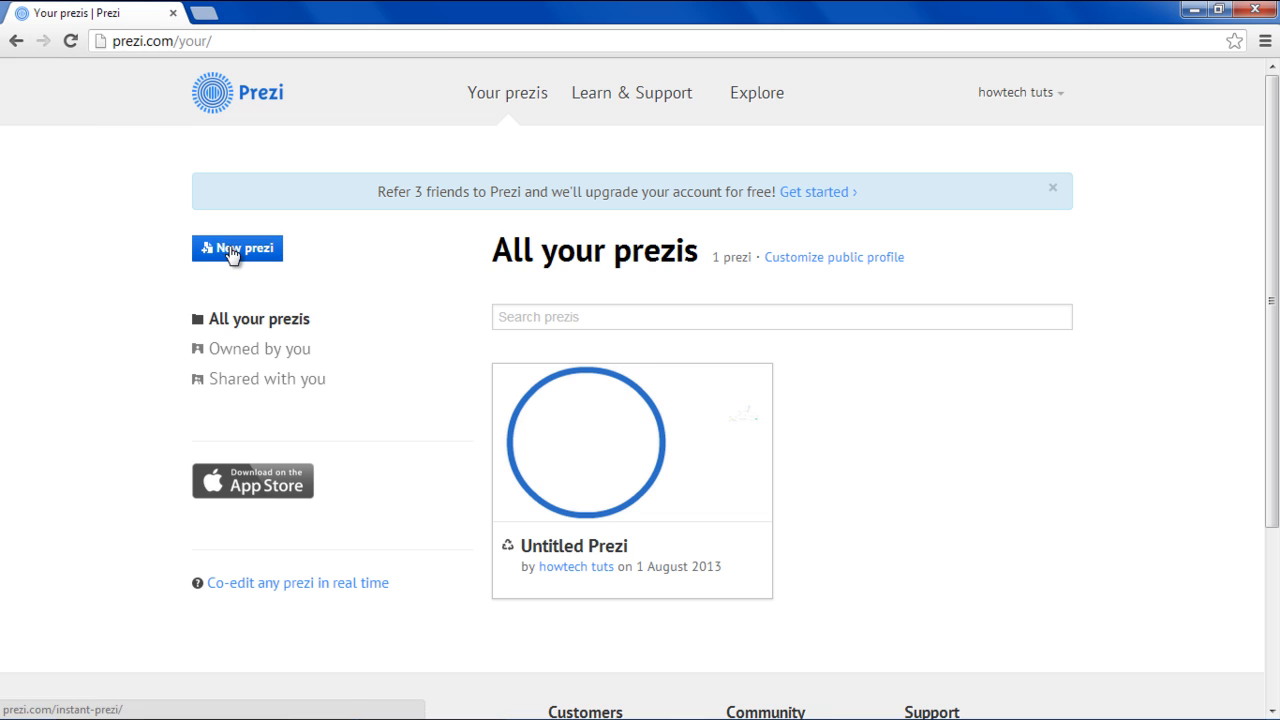
Create a new prezi starting from a blank canvas with no template.
left_click(236, 248)
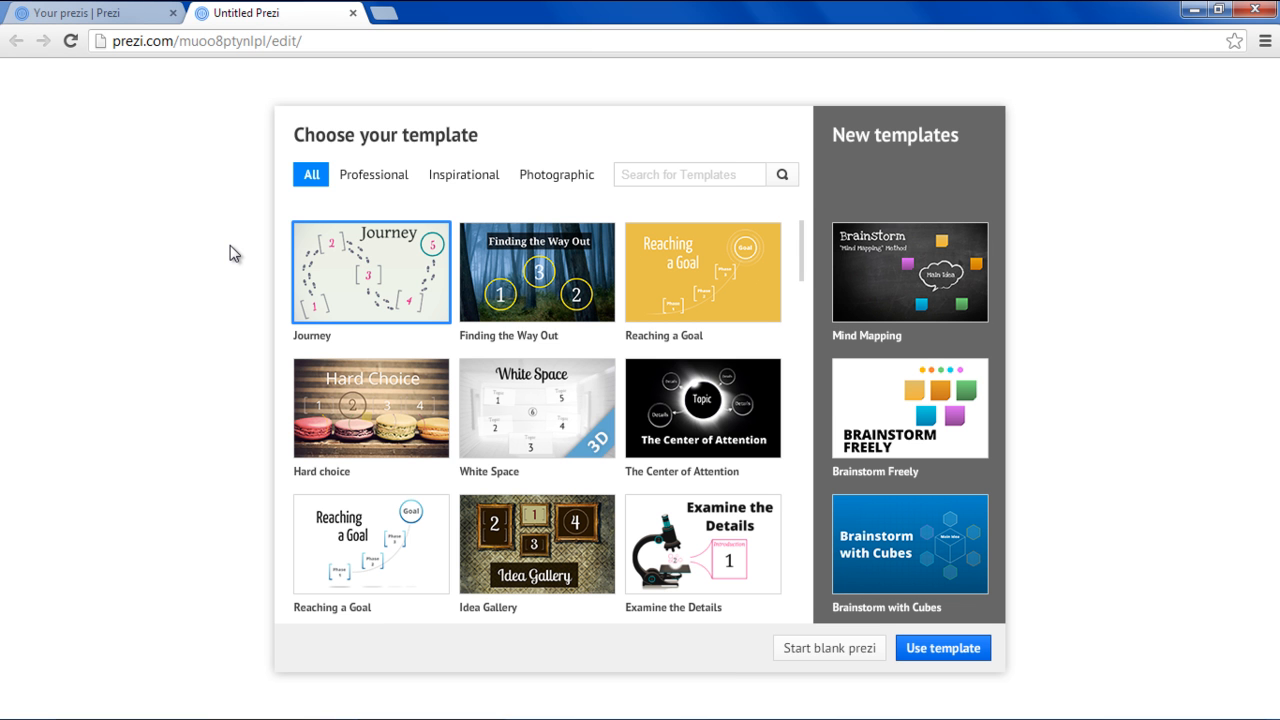
mouse_move(830, 648)
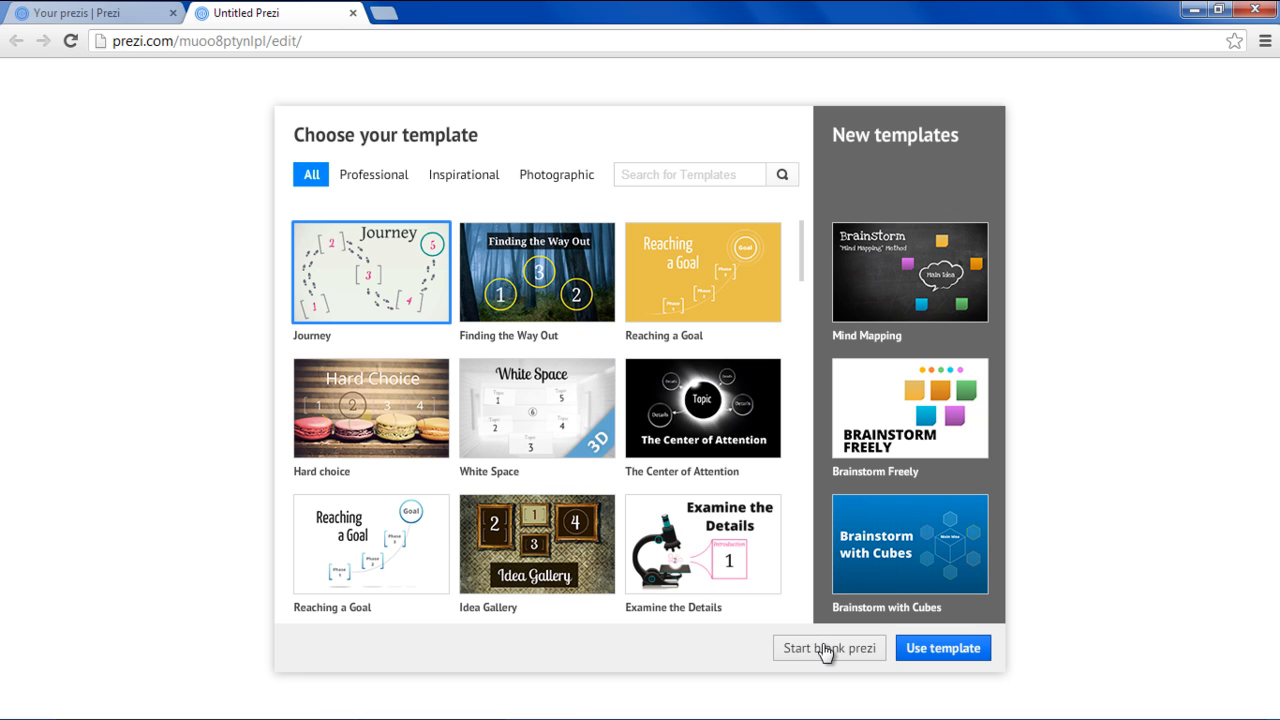
left_click(828, 648)
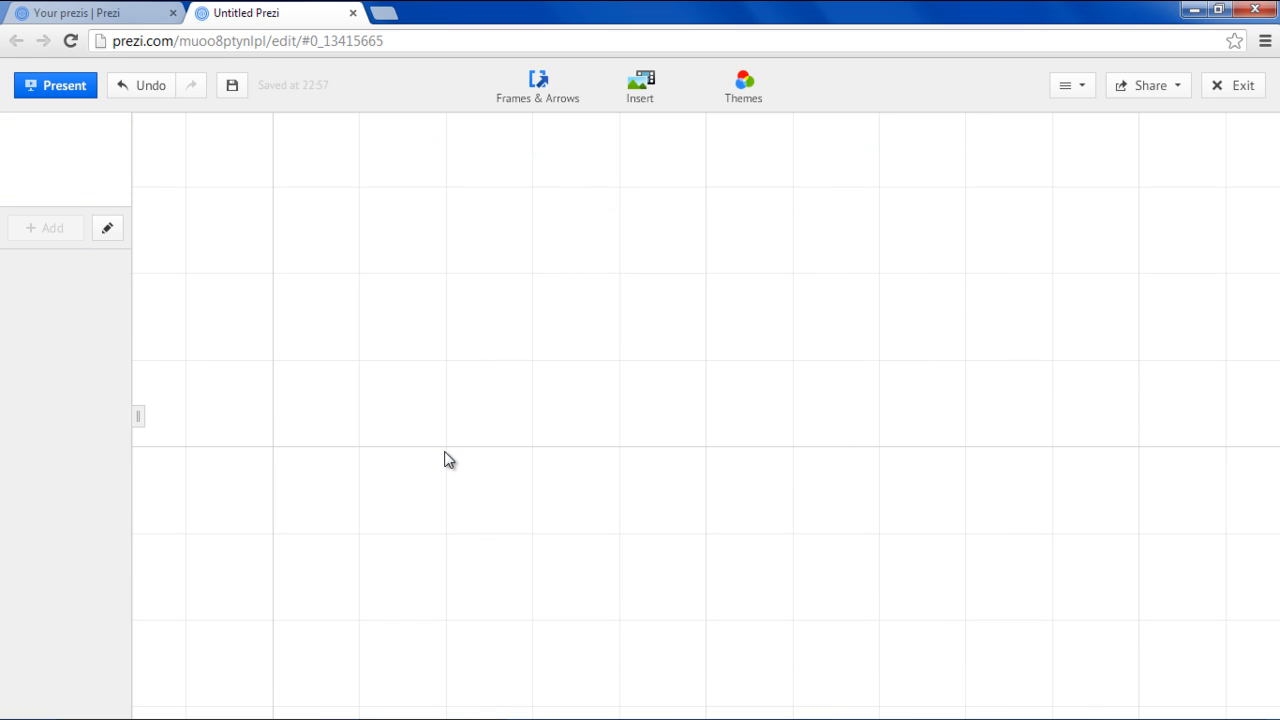
mouse_move(642, 96)
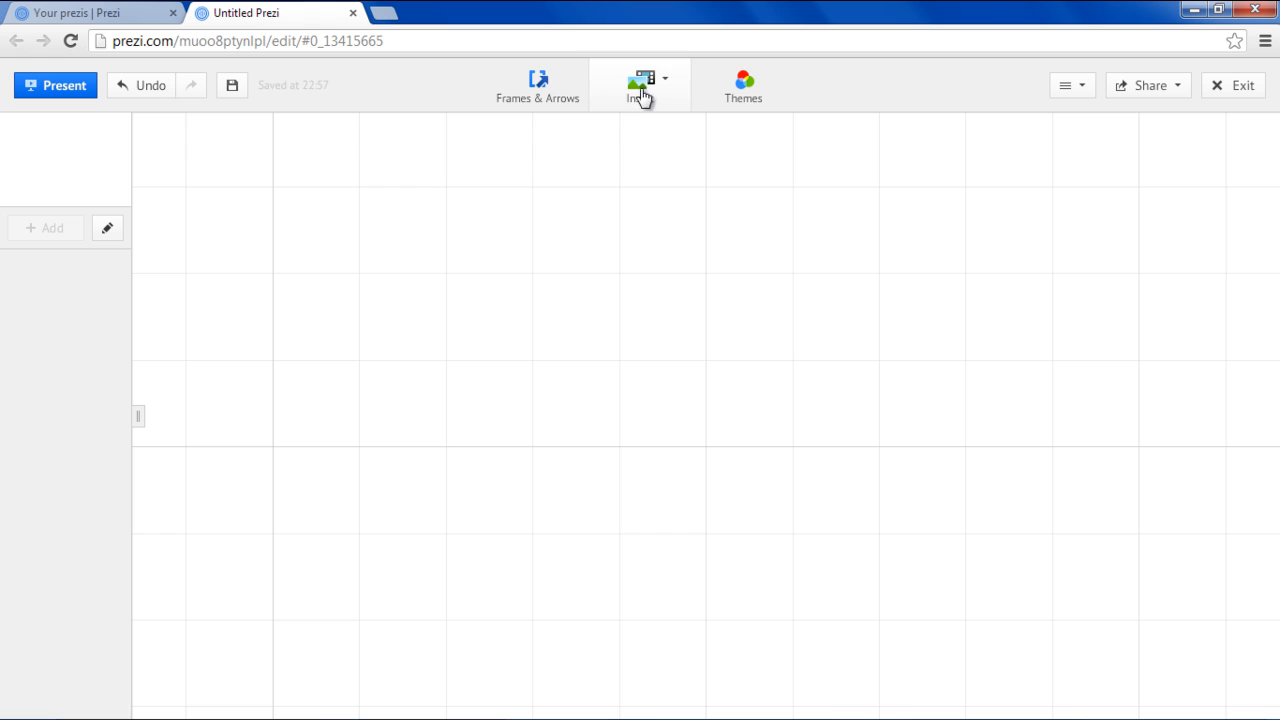
Import the PowerPoint file 'test ppt 2' into the blank prezi via Insert > PowerPoint.
left_click(644, 80)
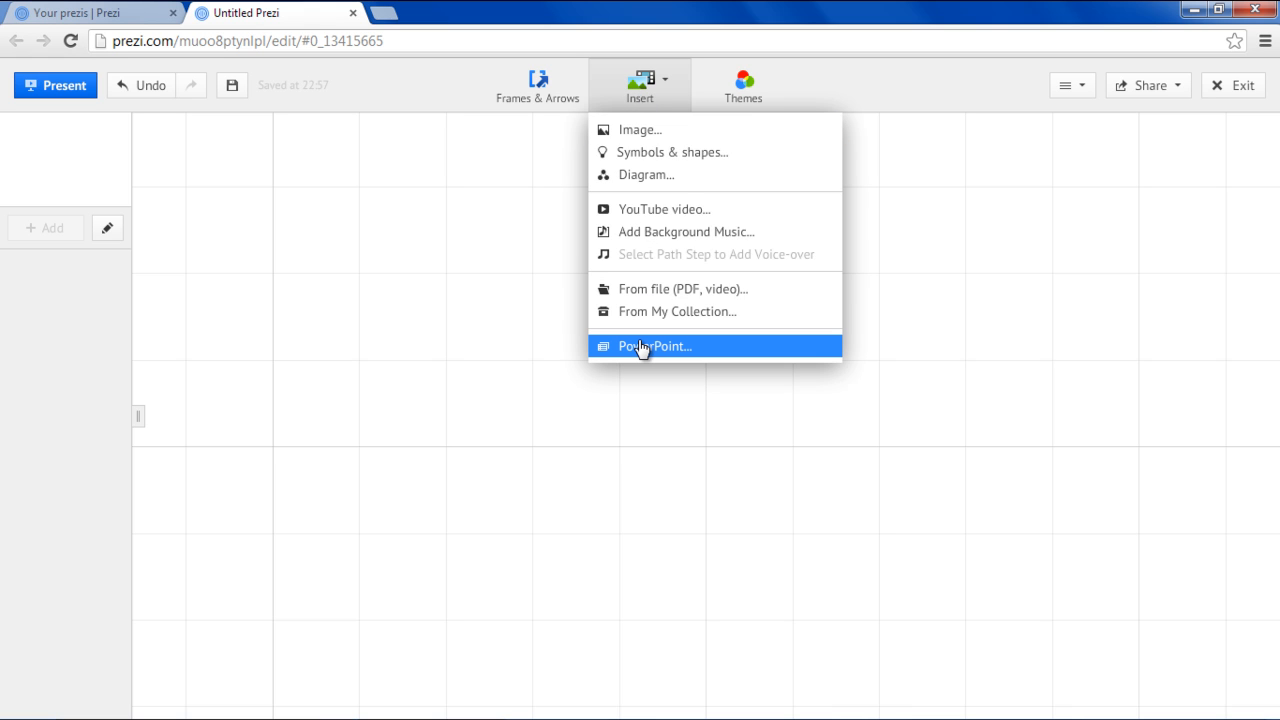
left_click(654, 346)
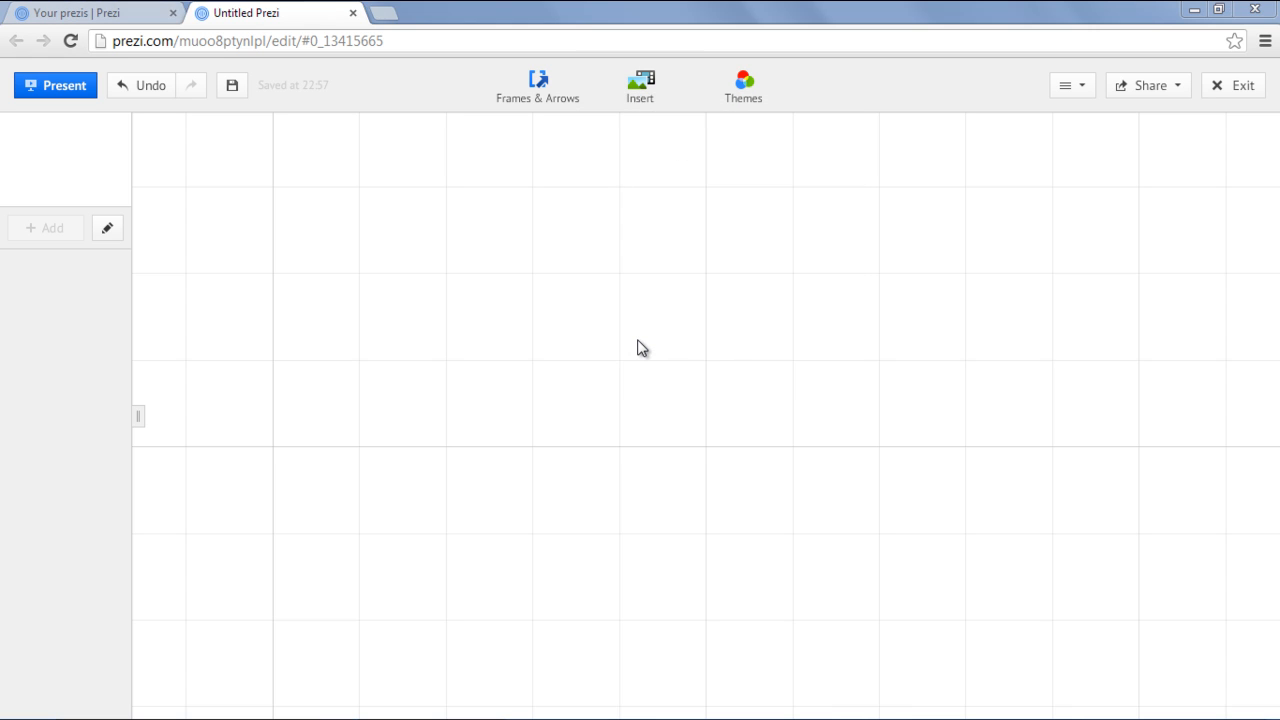
left_click(640, 76)
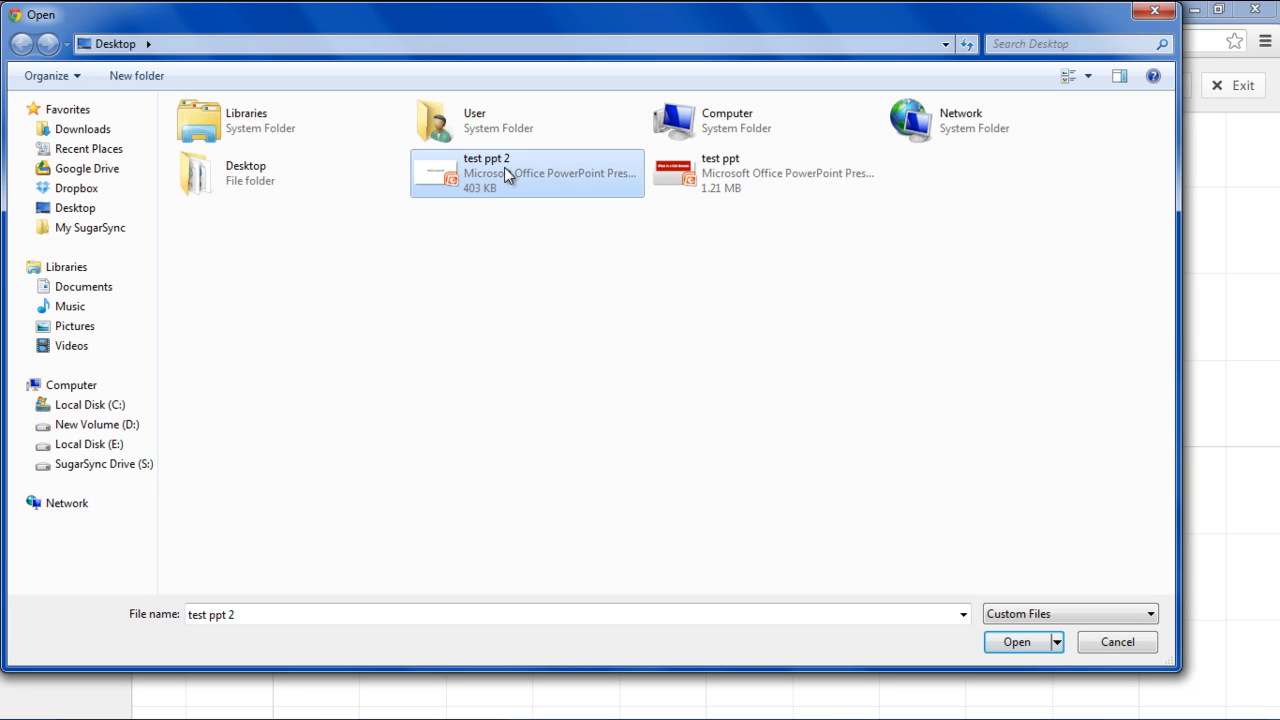
left_click(1016, 644)
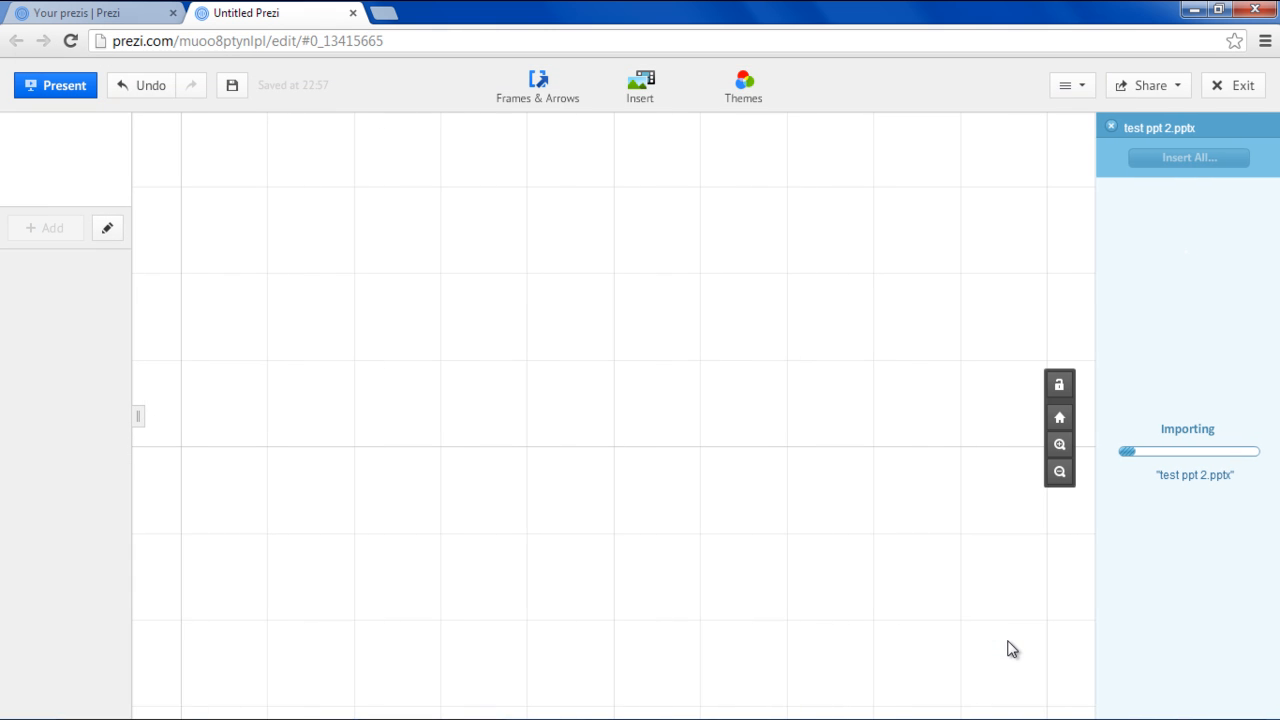
mouse_move(978, 600)
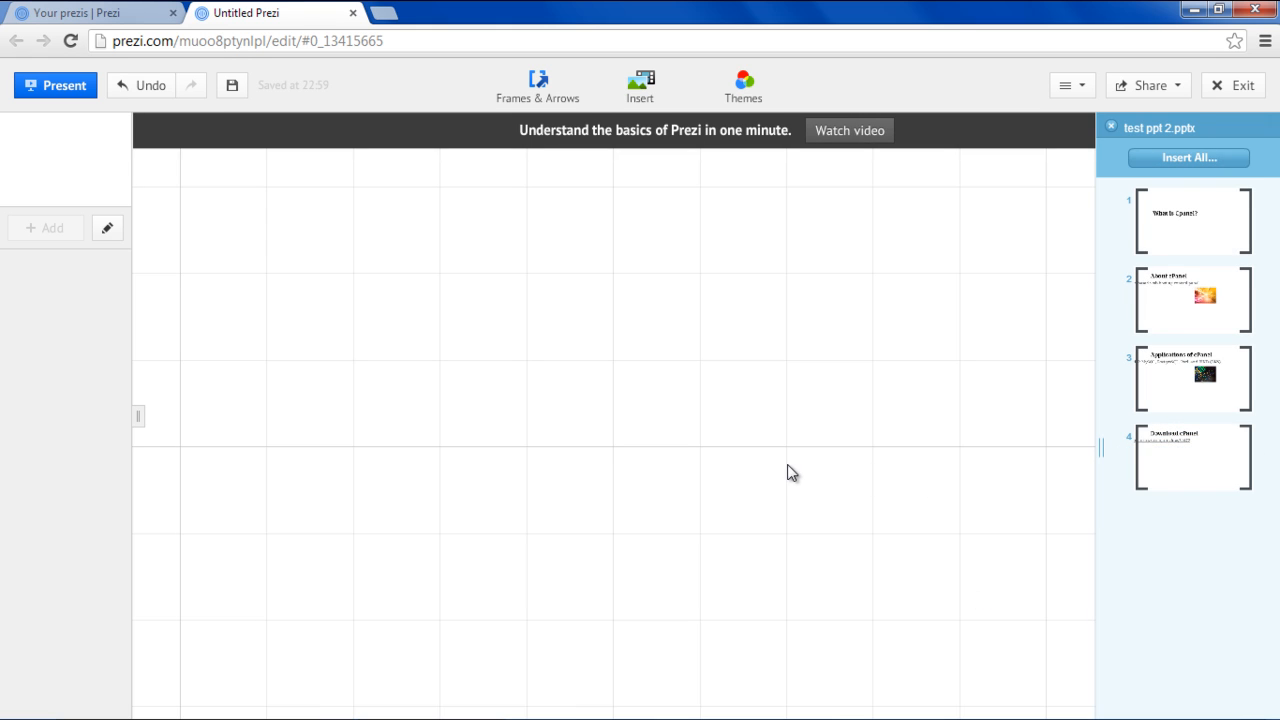
Insert all imported slides at once to bring up the layout choices.
left_click(1188, 156)
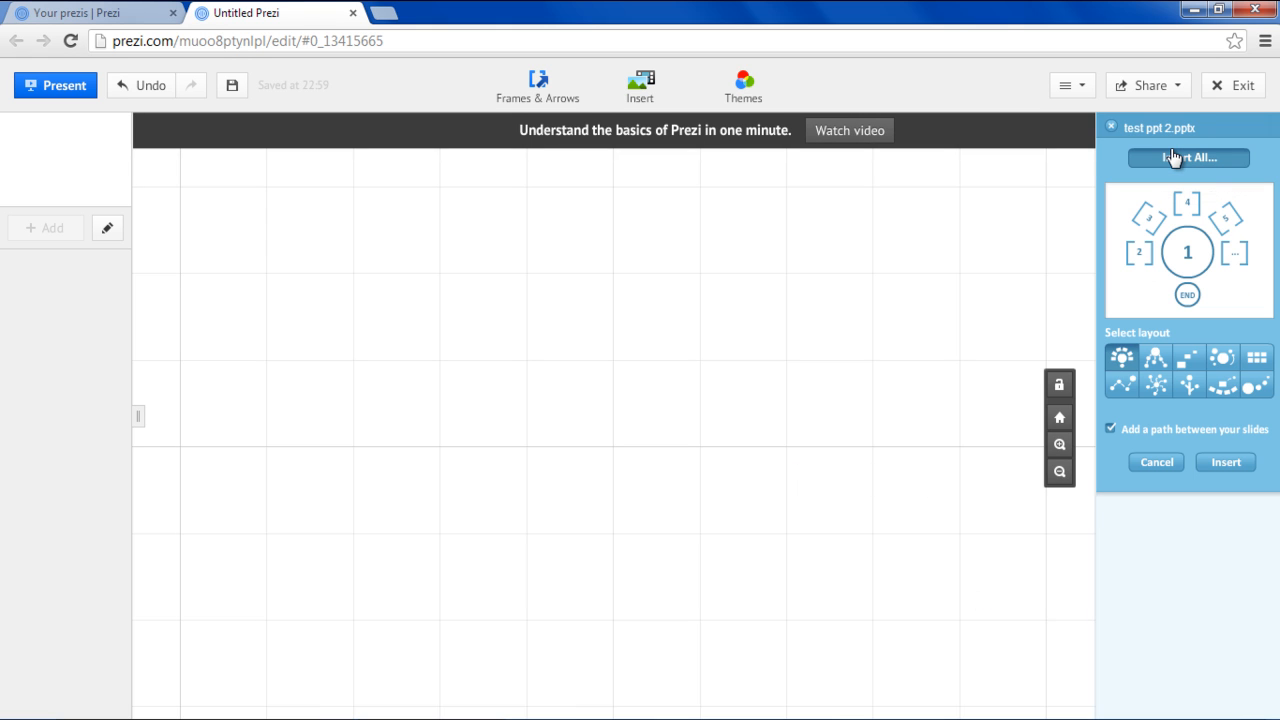
mouse_move(1180, 262)
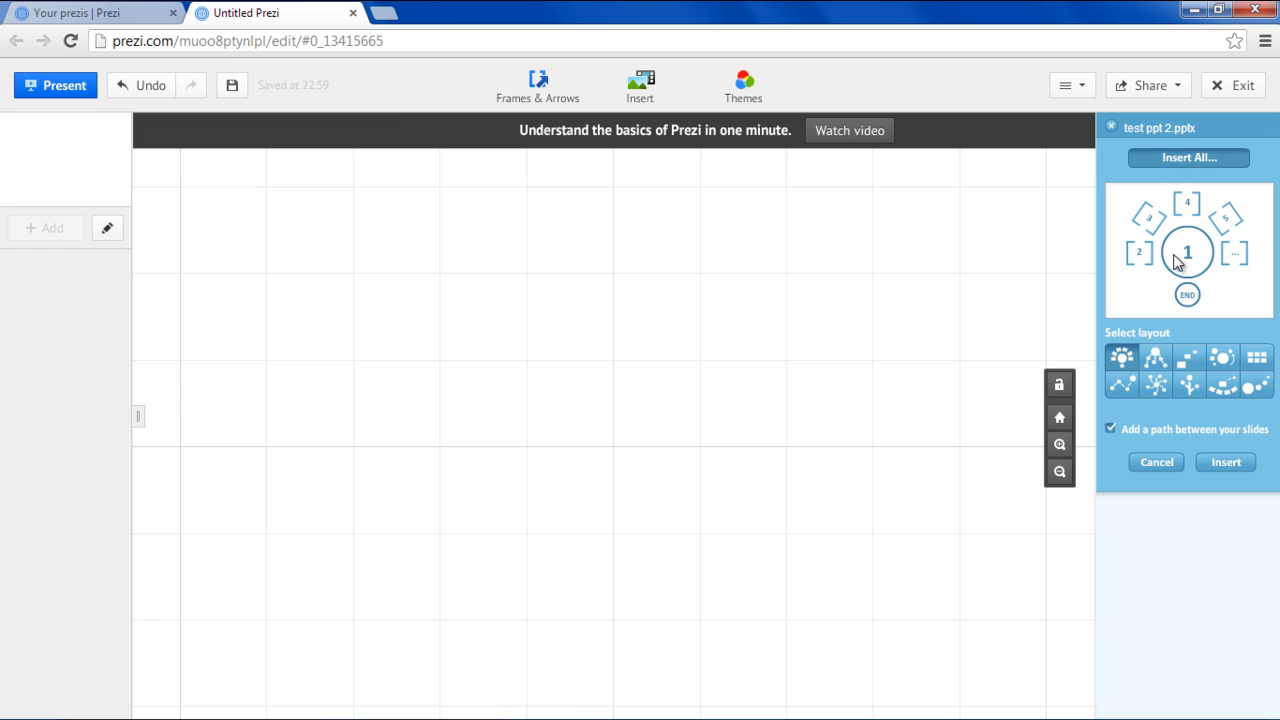
mouse_move(1220, 360)
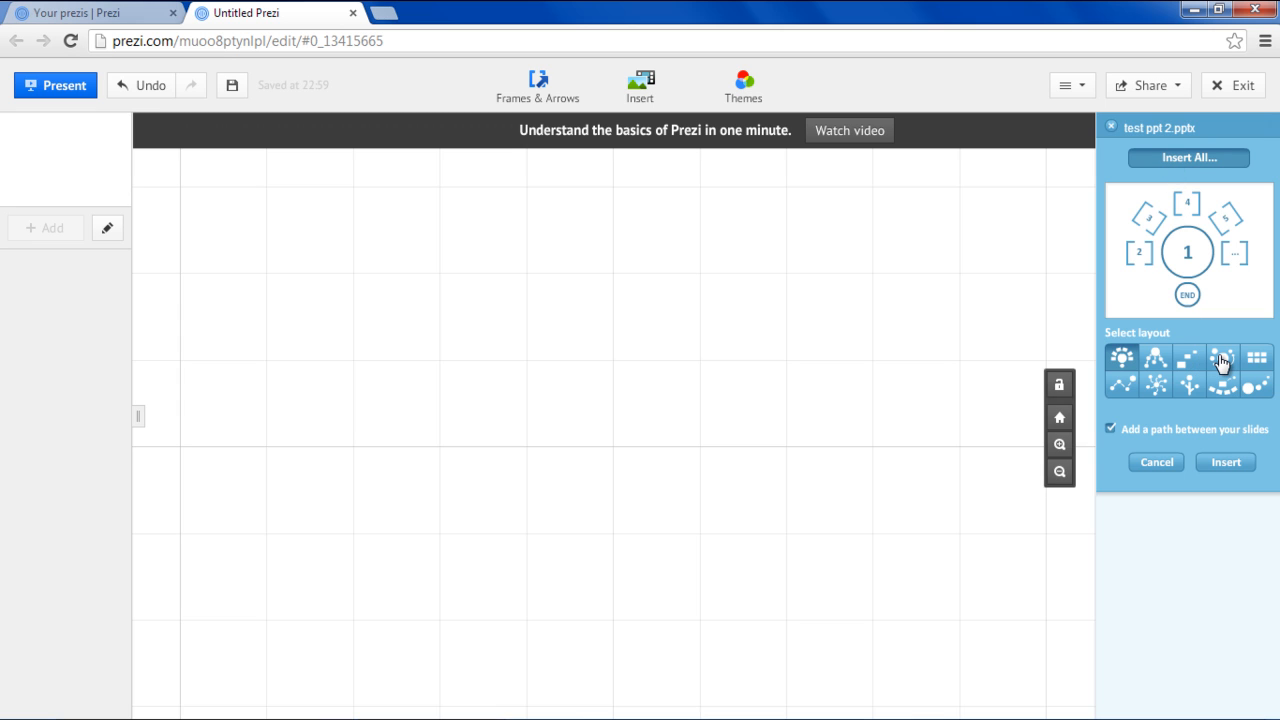
mouse_move(1120, 396)
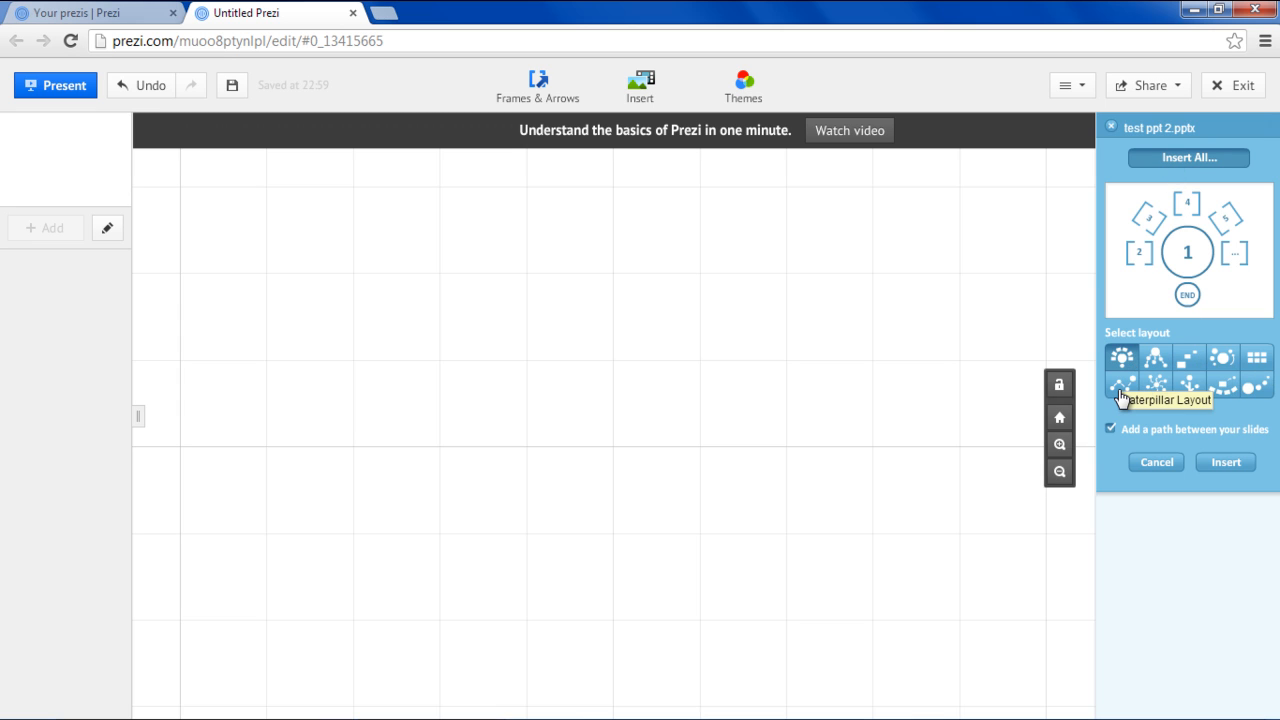
Insert the four slides in a Caterpillar Layout with a path between them.
left_click(1120, 384)
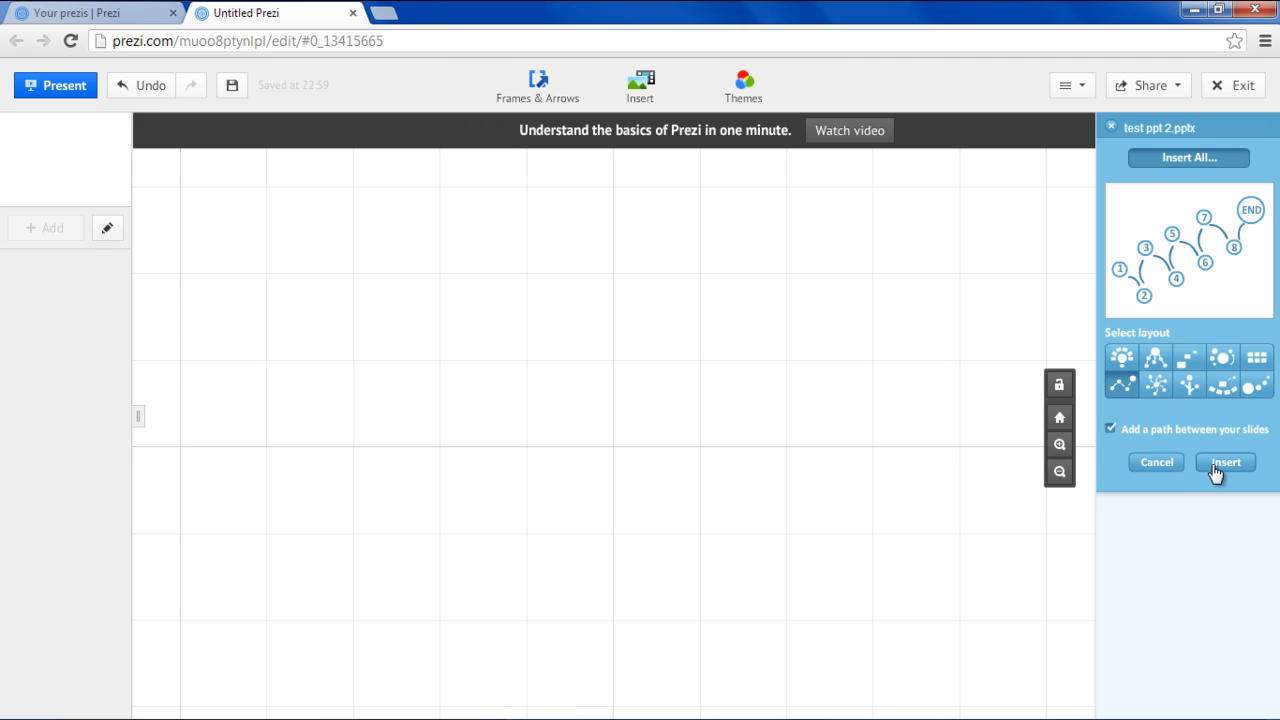
mouse_move(1226, 466)
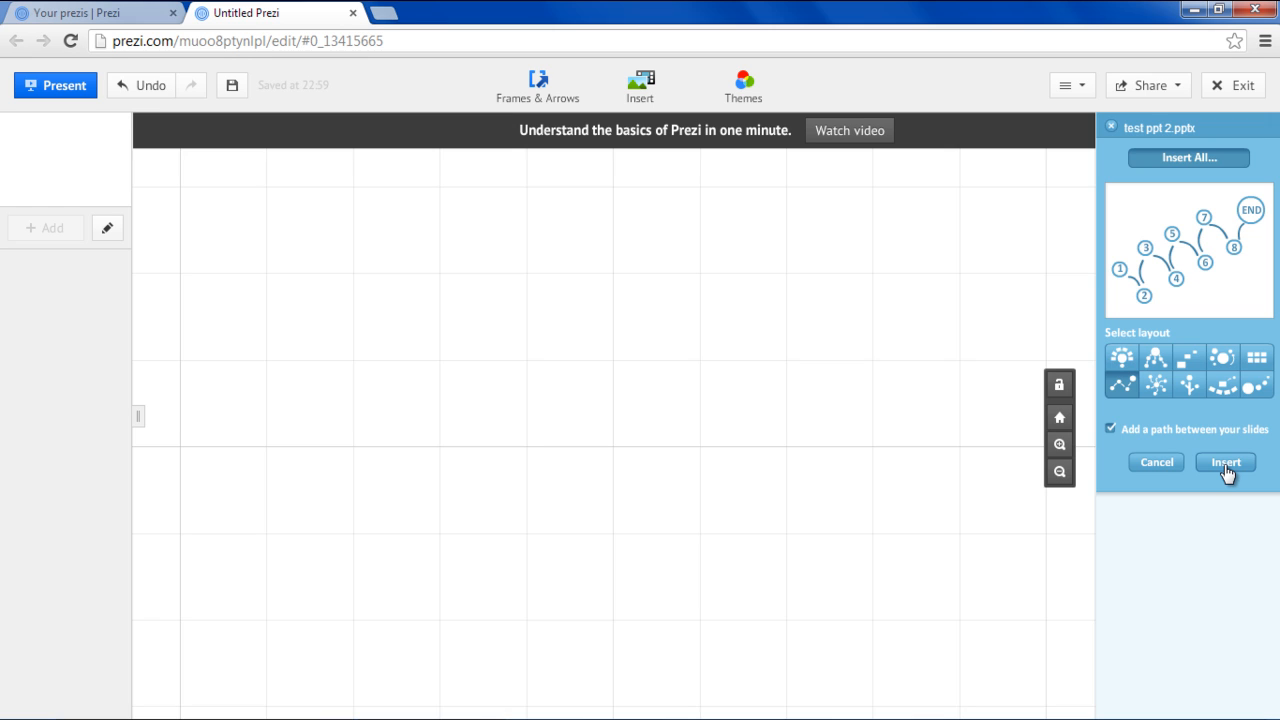
left_click(1224, 462)
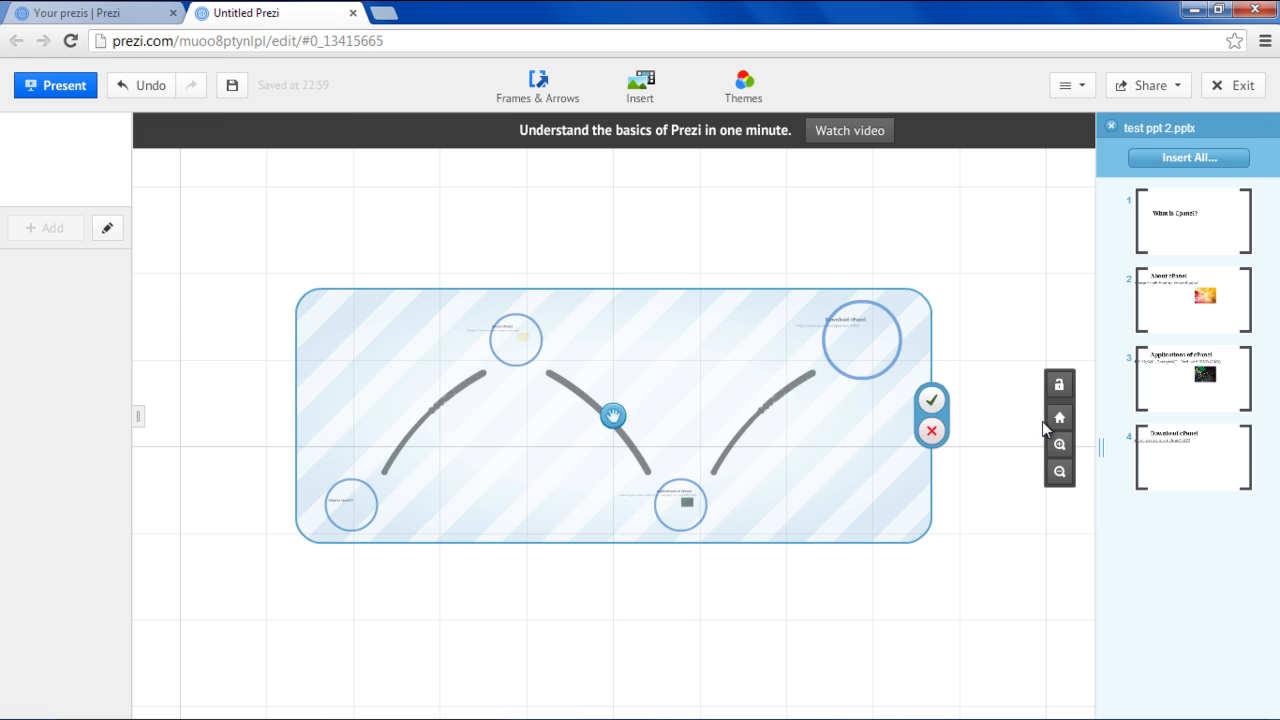
Accept the slides' placement, look over the canvas and start presenting.
left_click(932, 400)
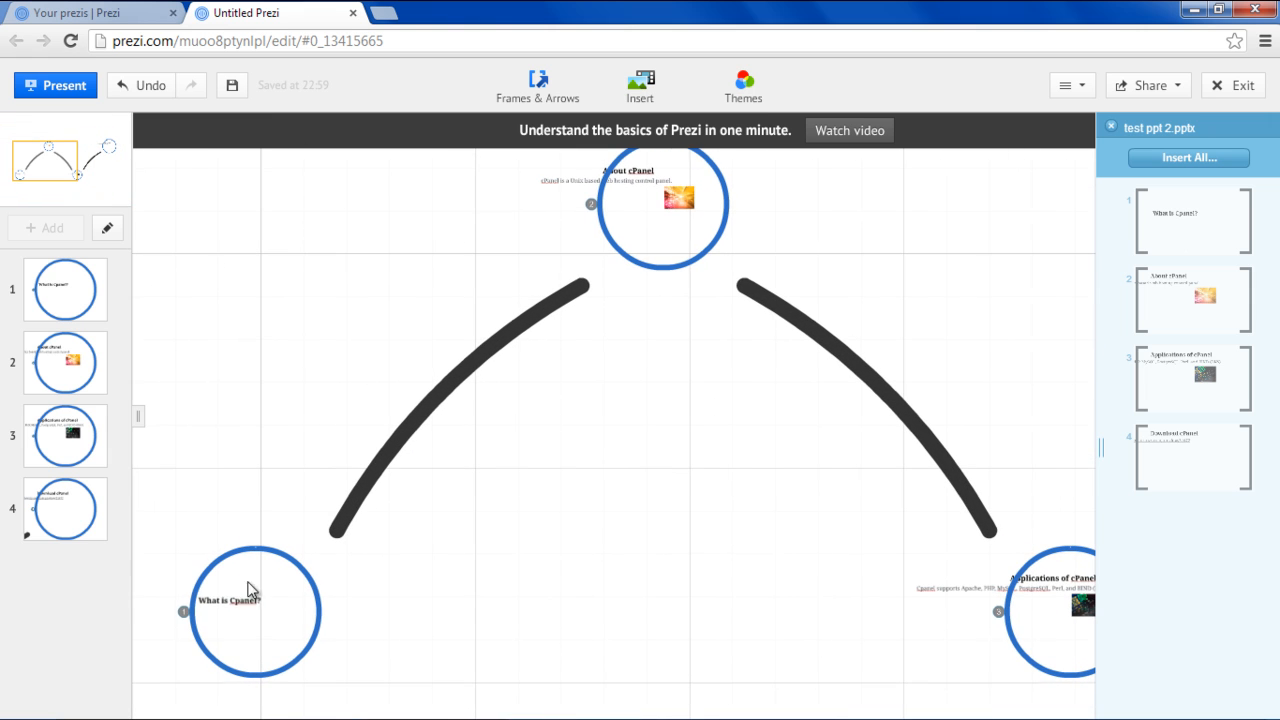
left_click_drag(250, 588, 382, 576)
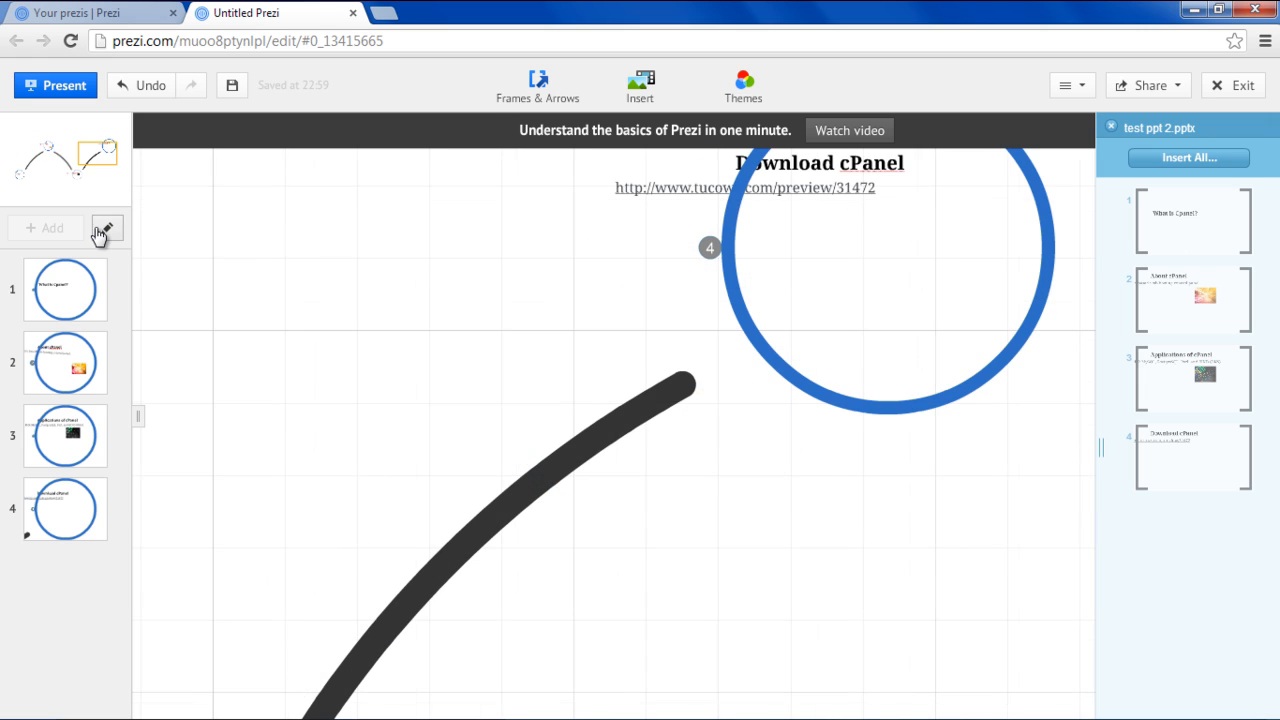
left_click(56, 84)
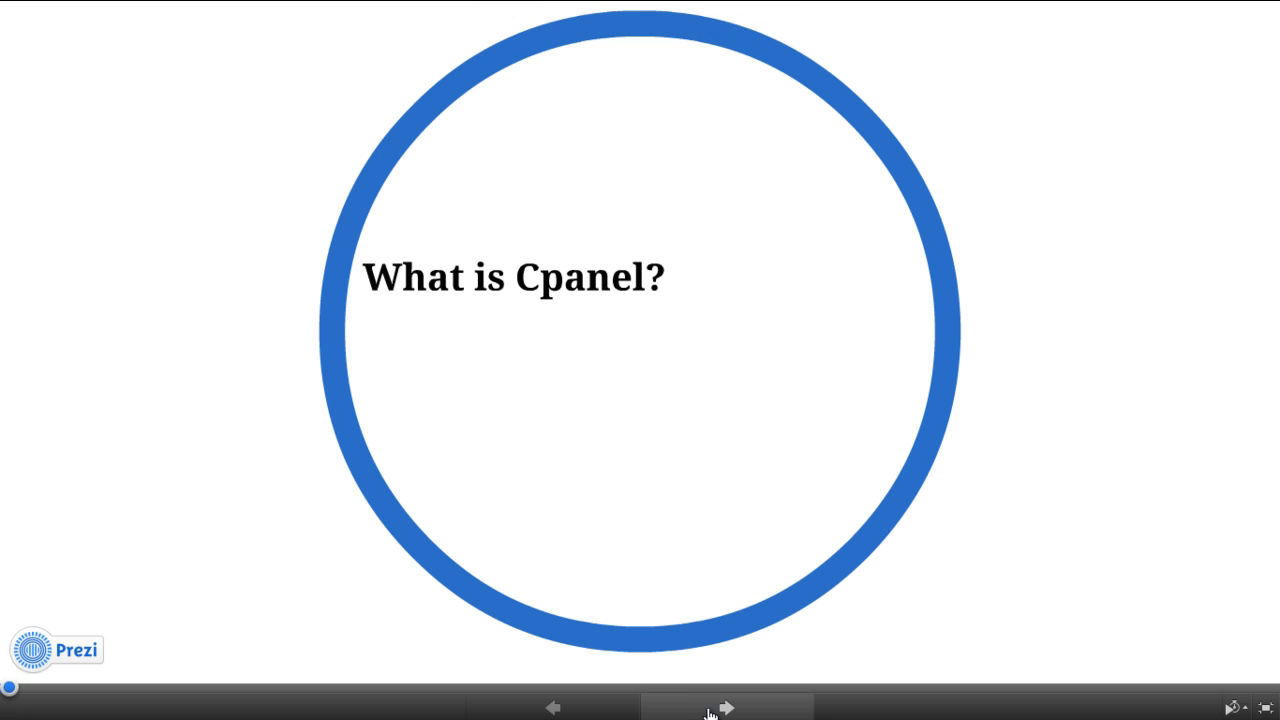
Step through the presentation from What is Cpanel? past About cPanel to Applications of cPanel.
left_click(720, 708)
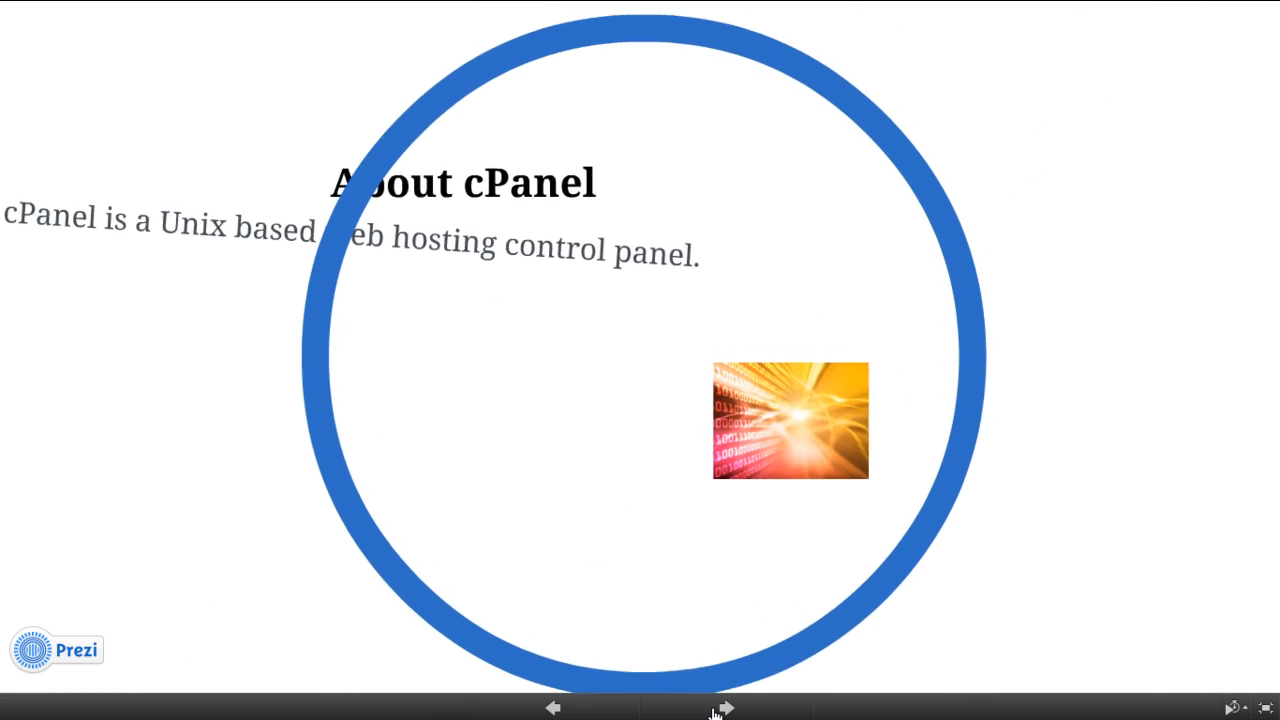
left_click(726, 708)
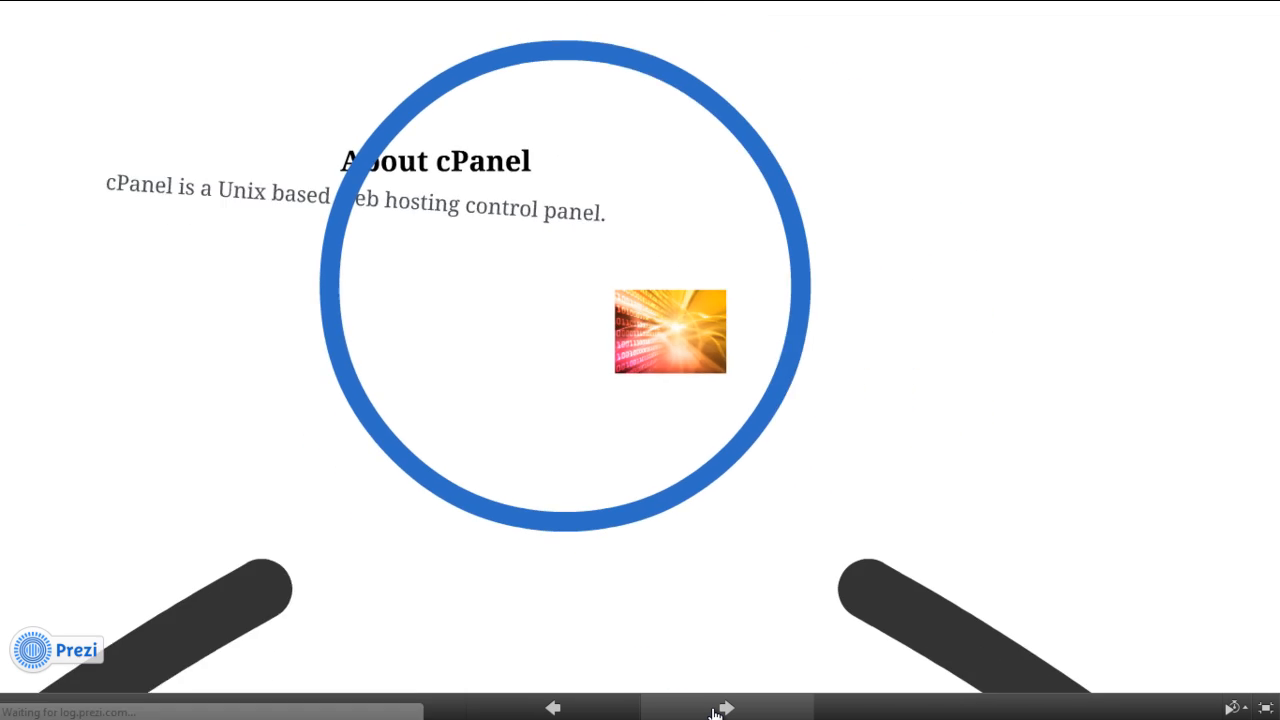
left_click(724, 706)
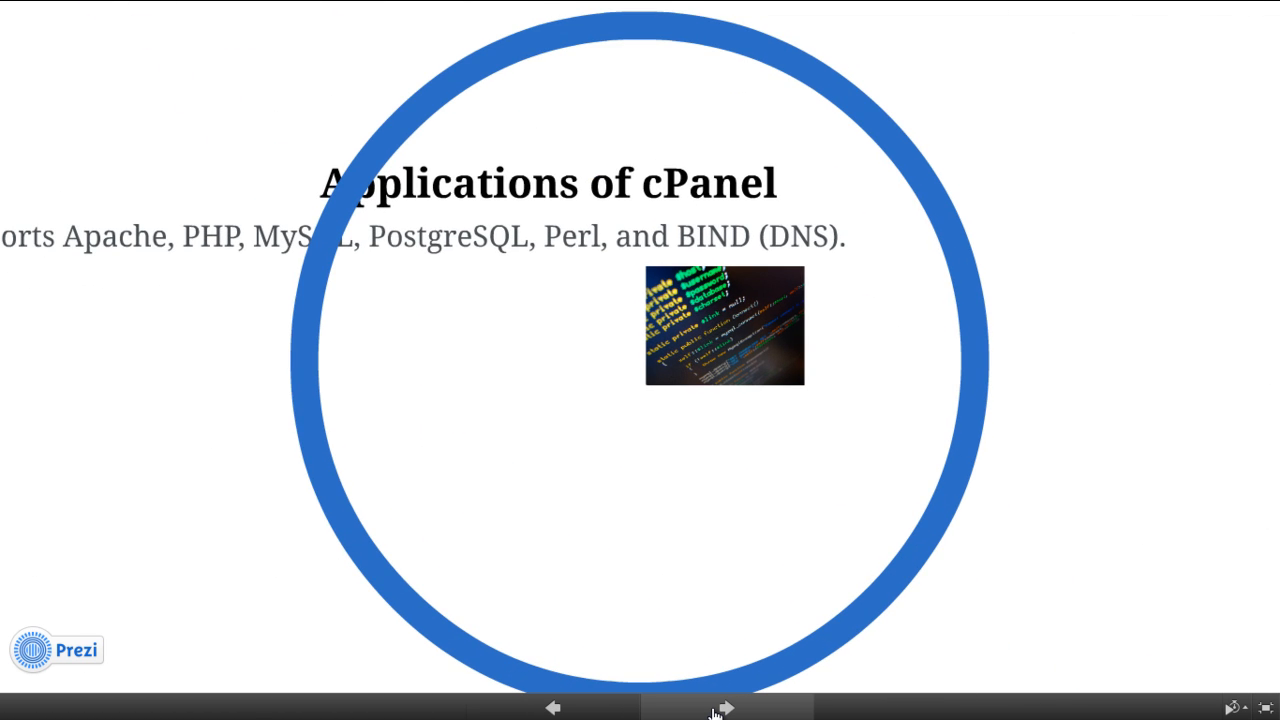